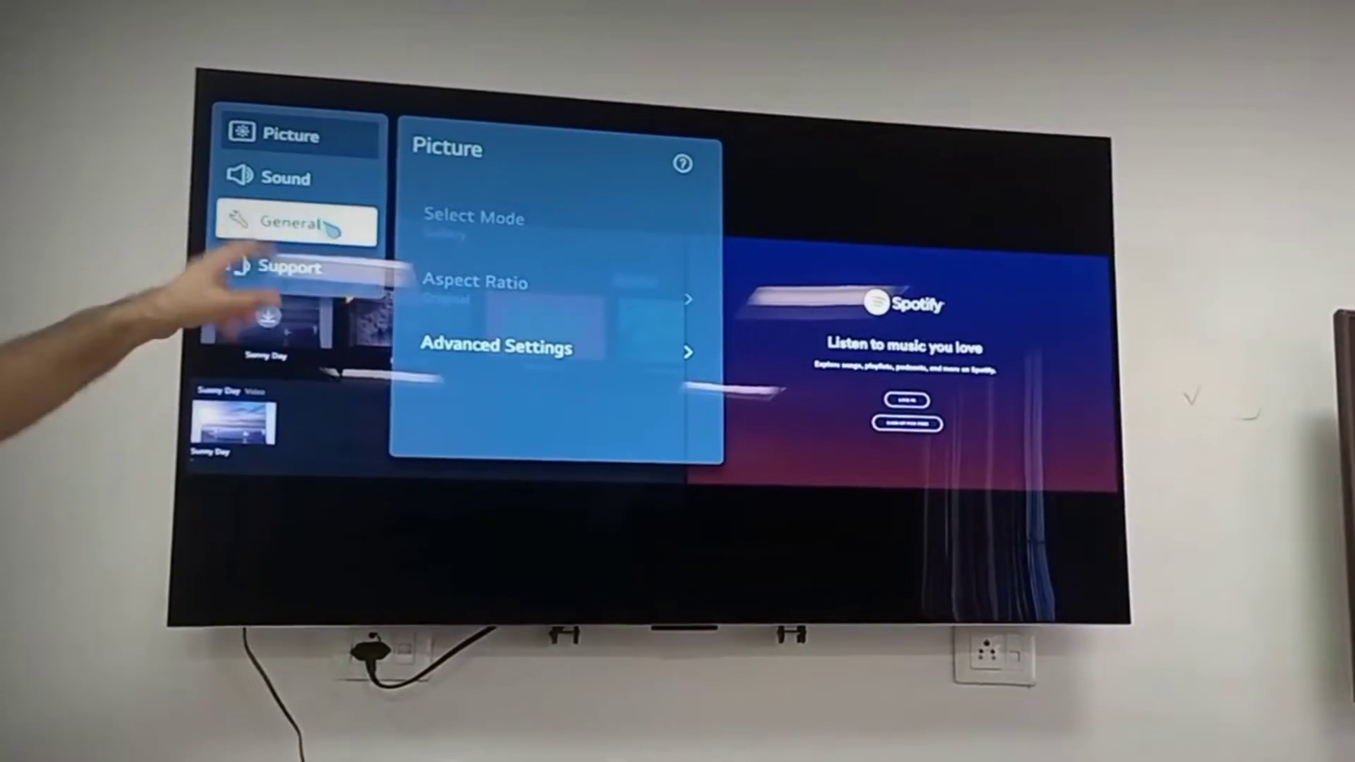
Open the General category, showing Always Ready, AI Service, OLED Care, Devices and Network.
left_click(295, 223)
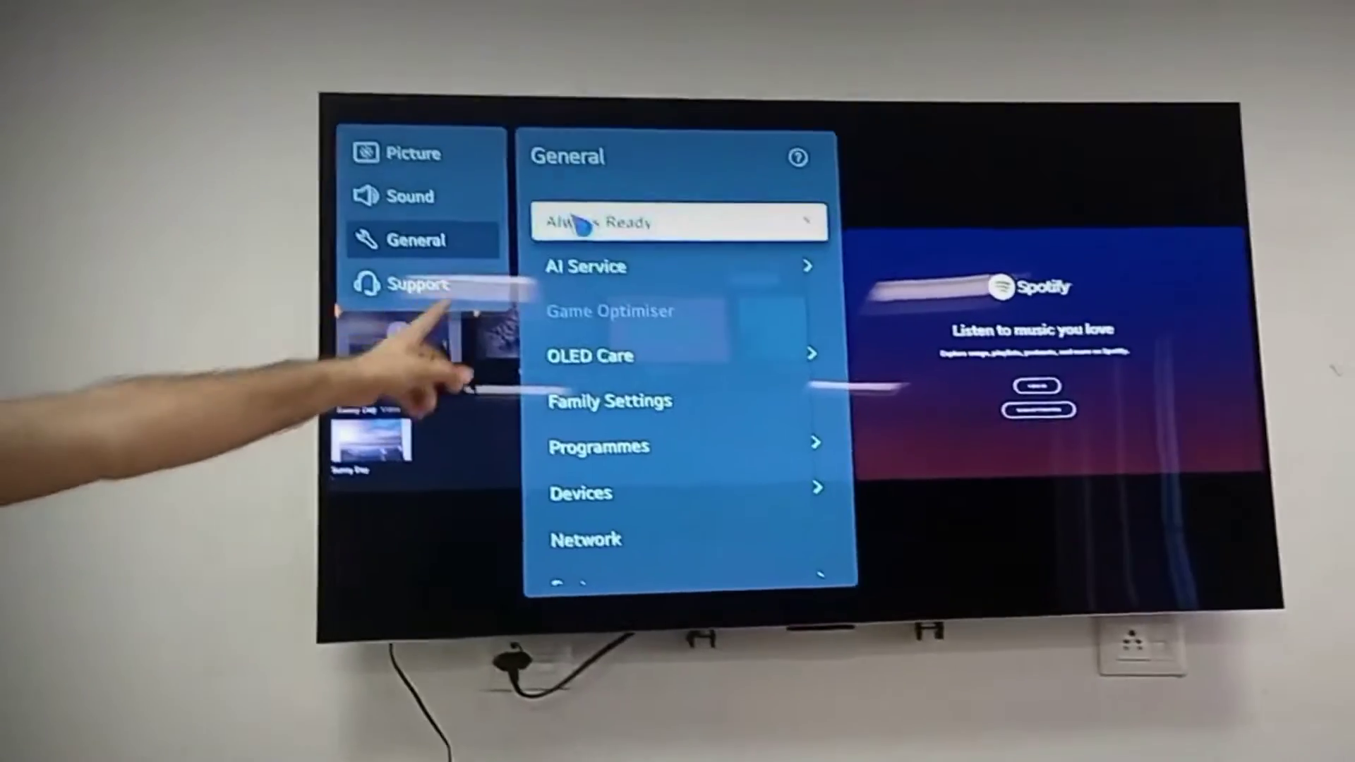